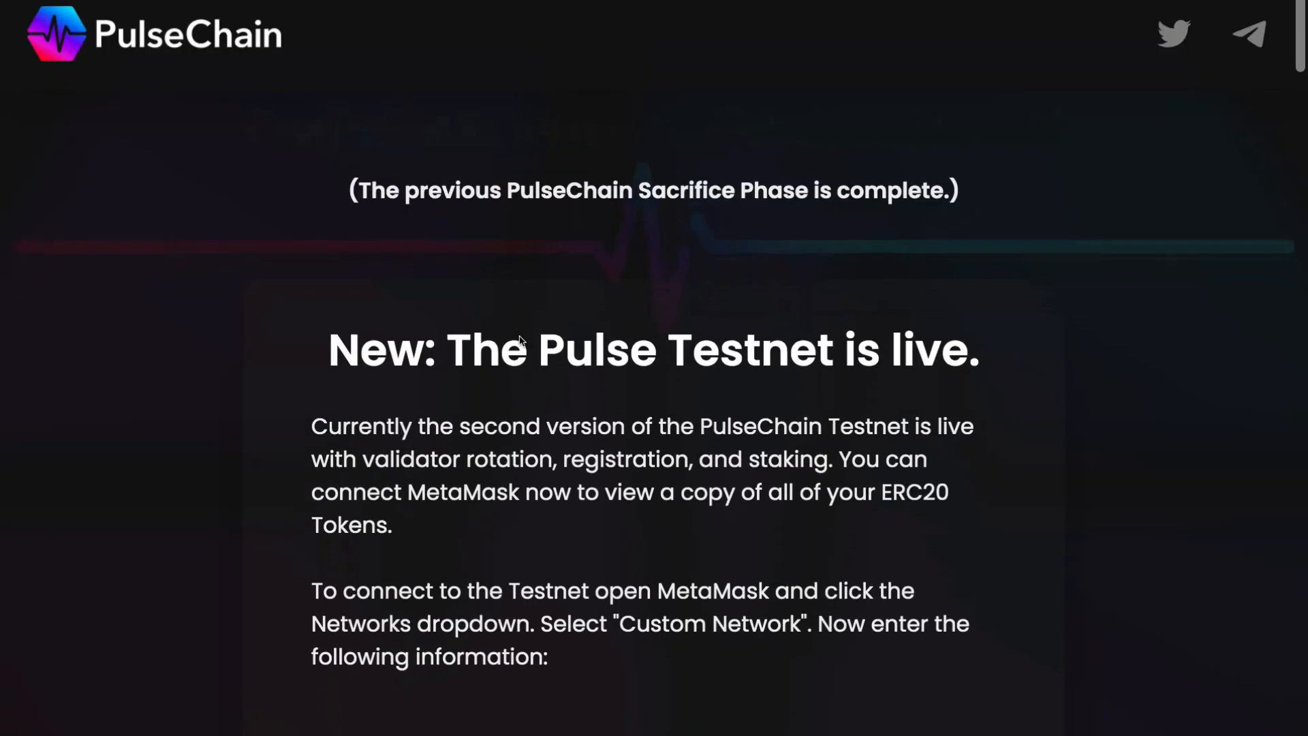
scroll(down, 3)
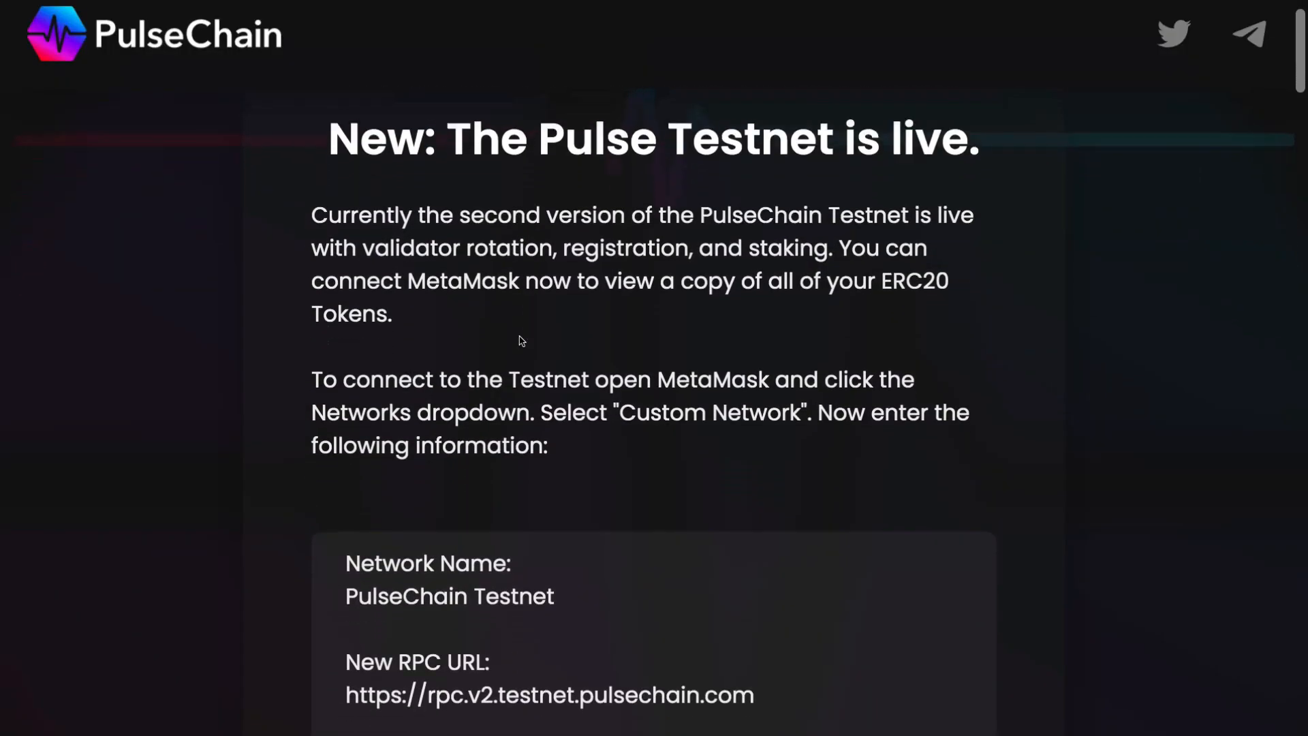